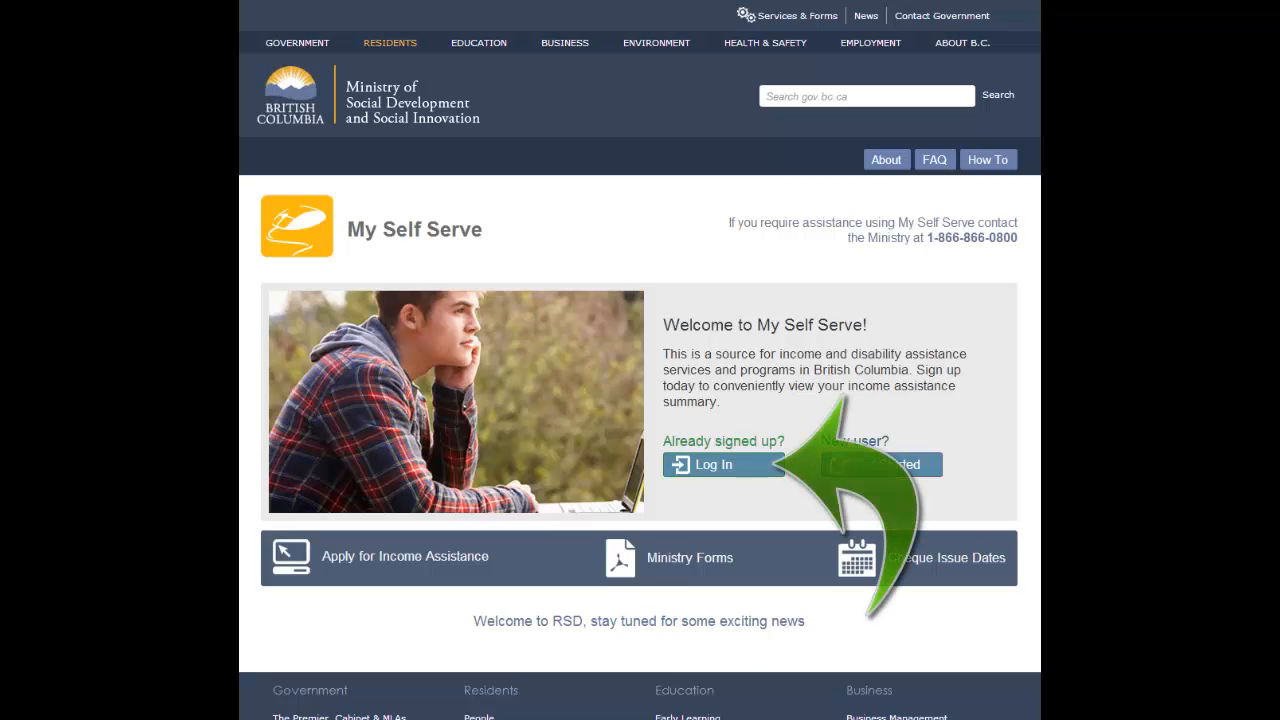
pyautogui.click(712, 464)
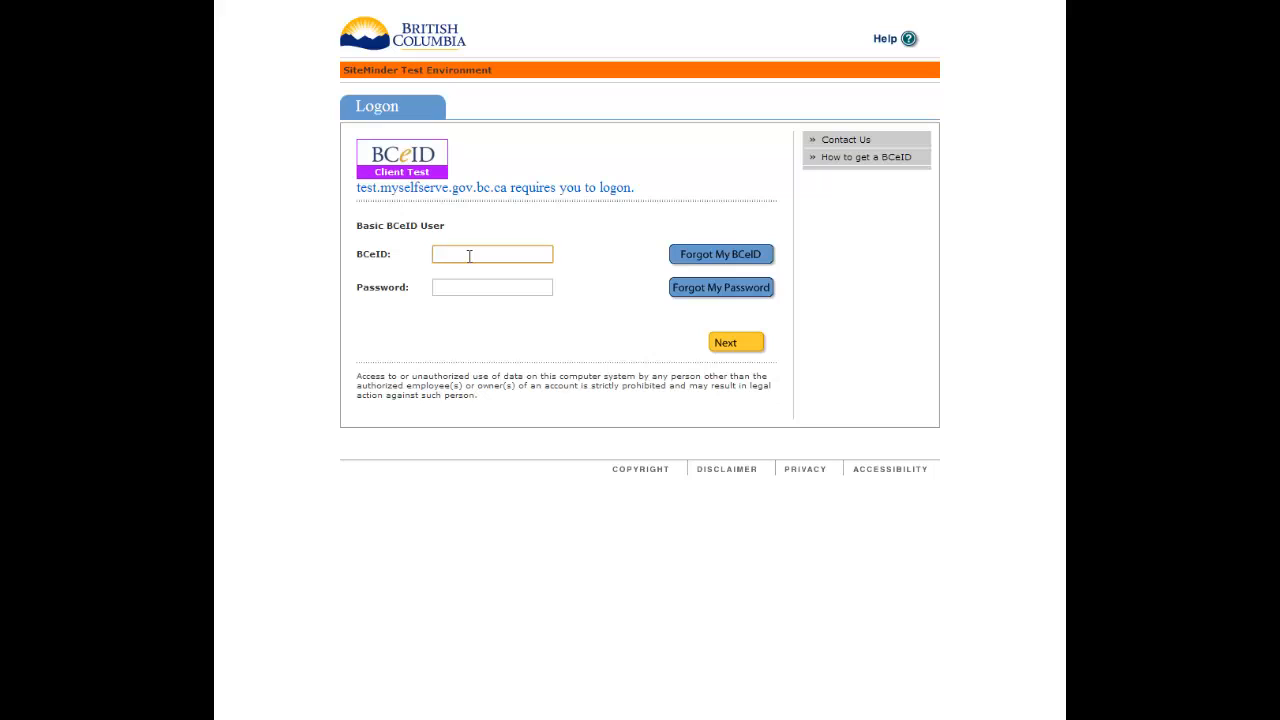
pyautogui.write('aprcprsd')
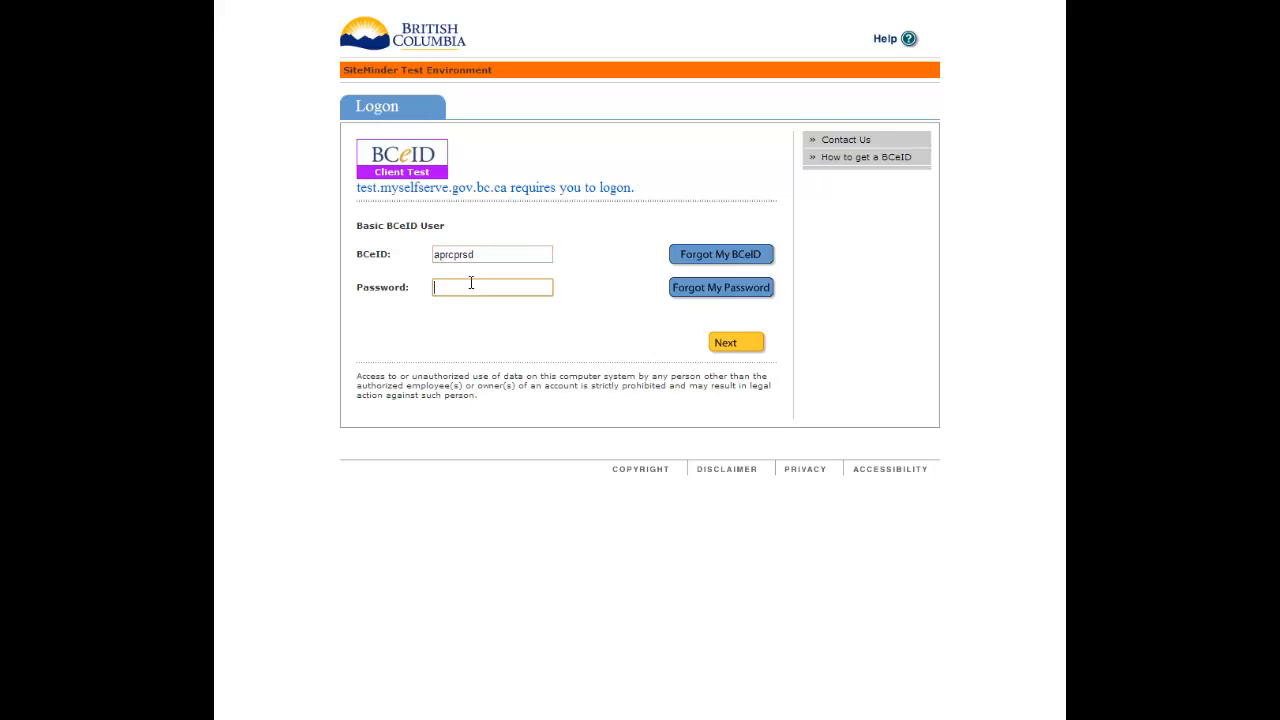
pyautogui.write('password')
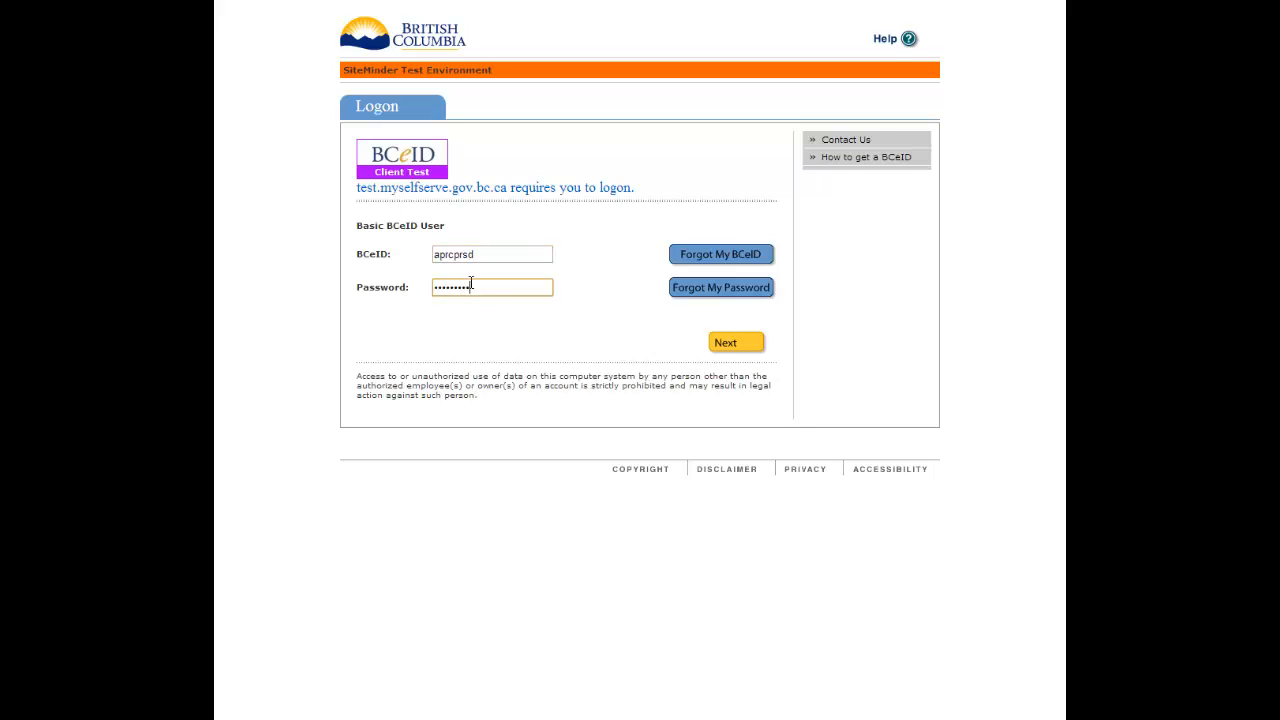
pyautogui.click(736, 342)
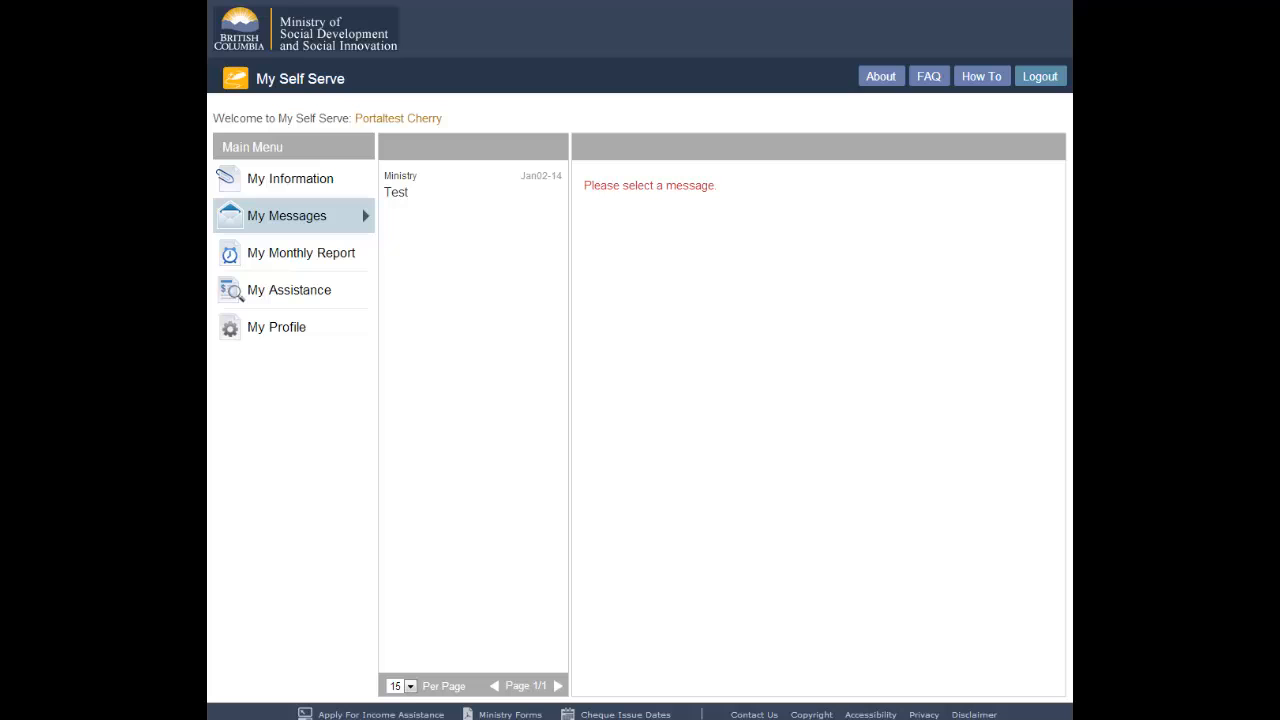
pyautogui.moveTo(296, 408)
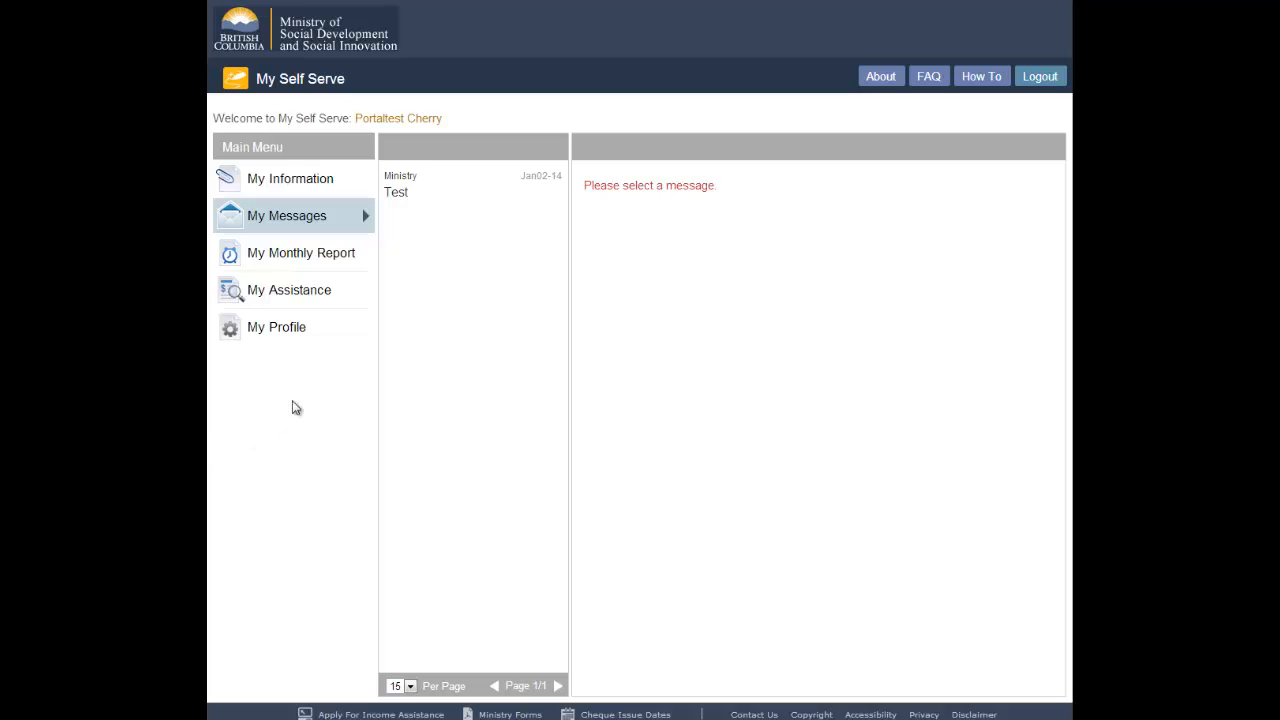
pyautogui.moveTo(300, 252)
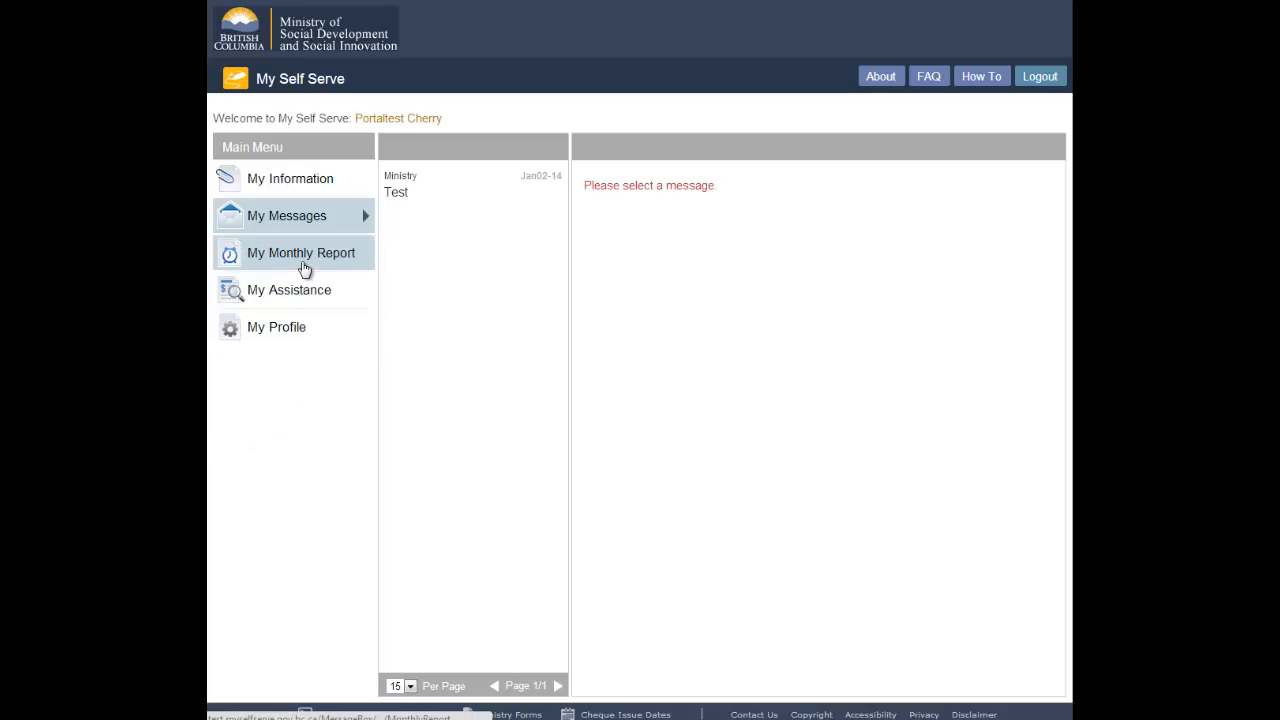
# From My Monthly Report, view the submitted February report as a PDF copy
pyautogui.click(300, 252)
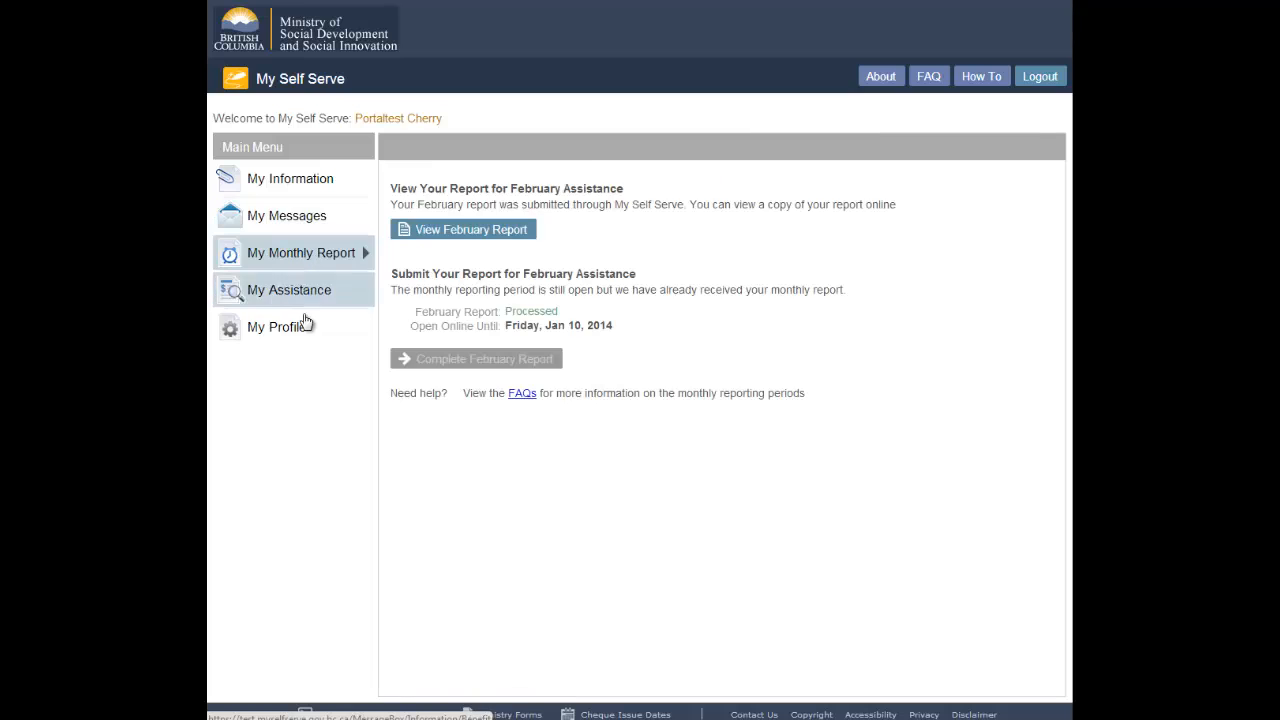
pyautogui.moveTo(304, 322)
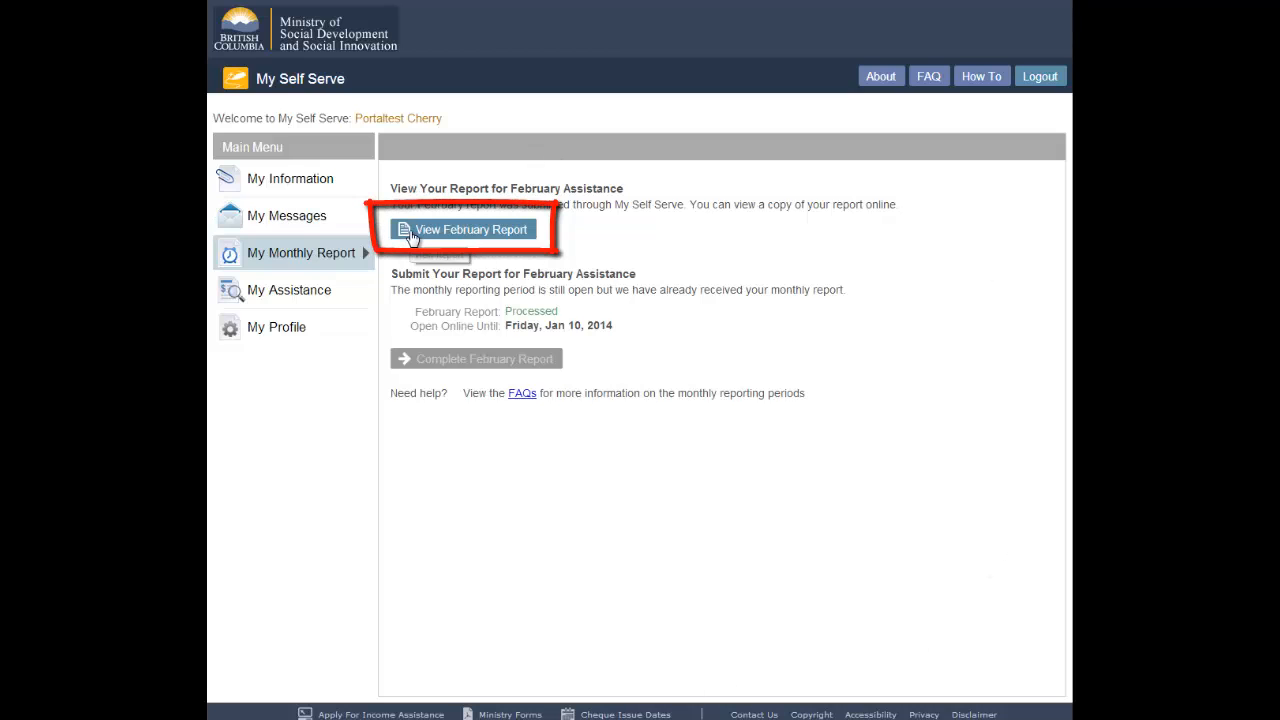
pyautogui.click(464, 228)
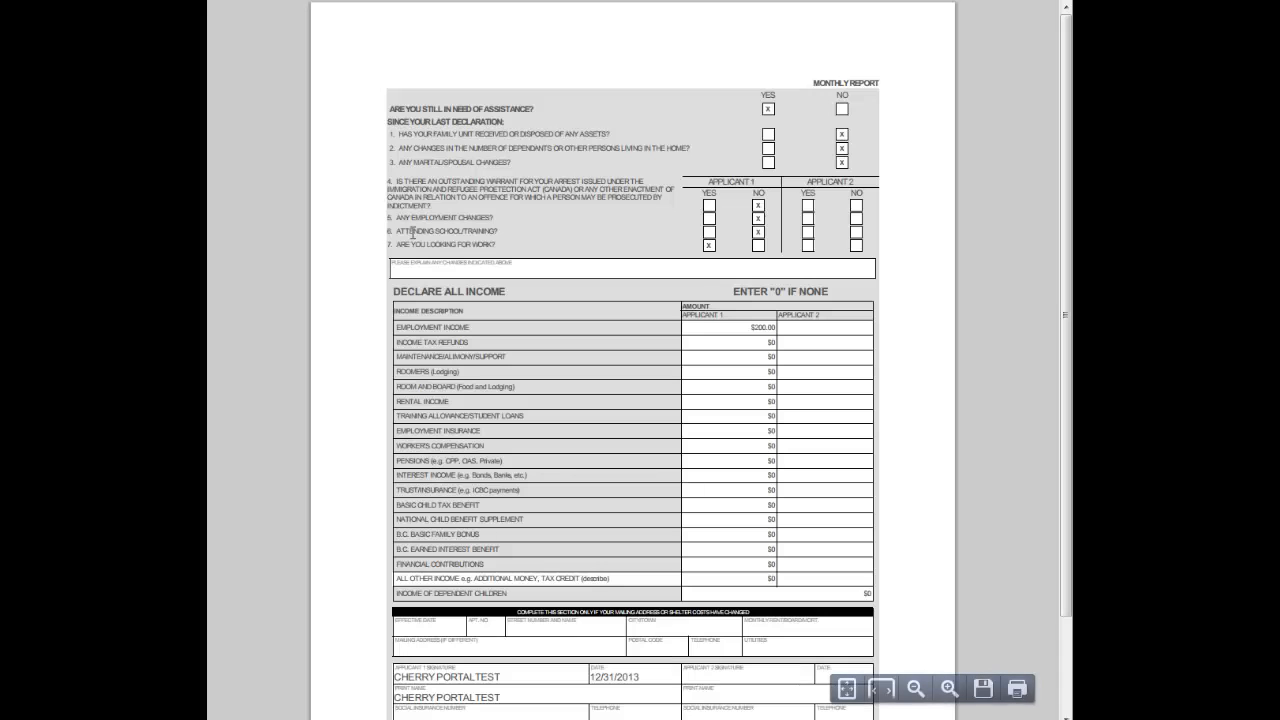